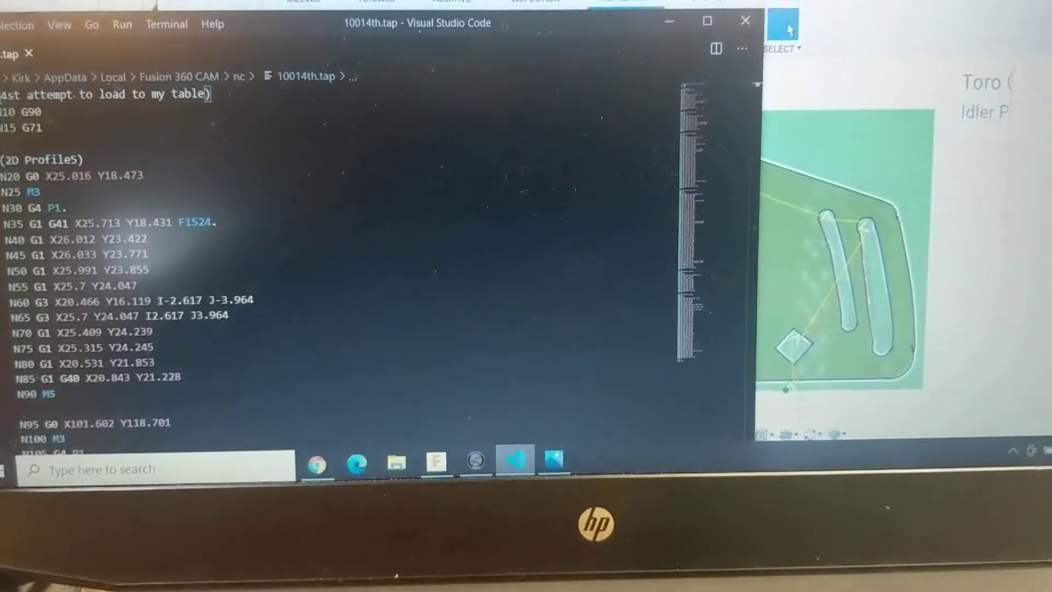
Step: Bring the Fusion 360 Manufacture window in front of the 10014th.tap G-code file
click(436, 460)
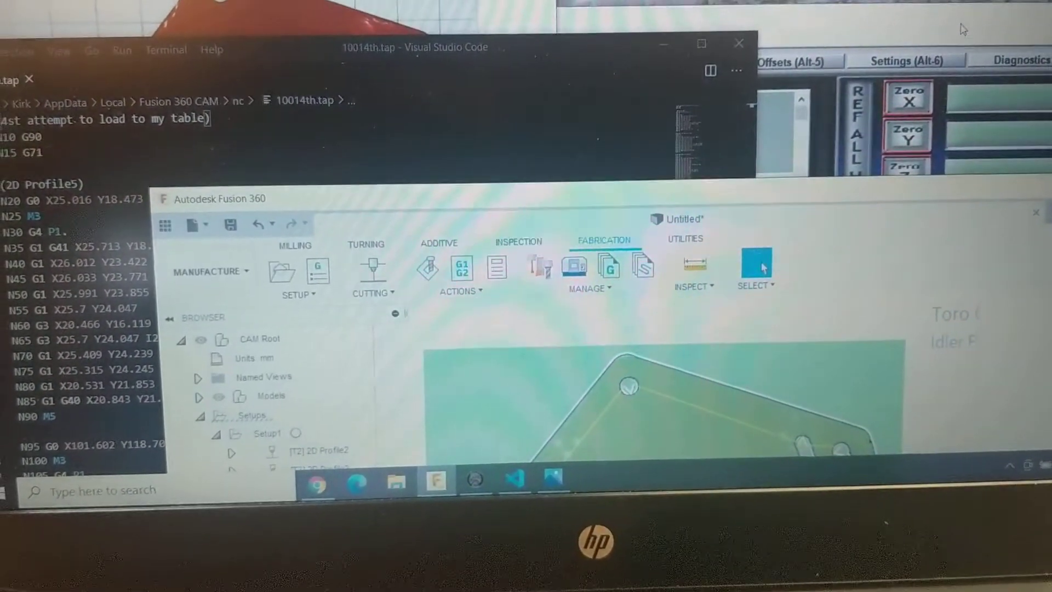